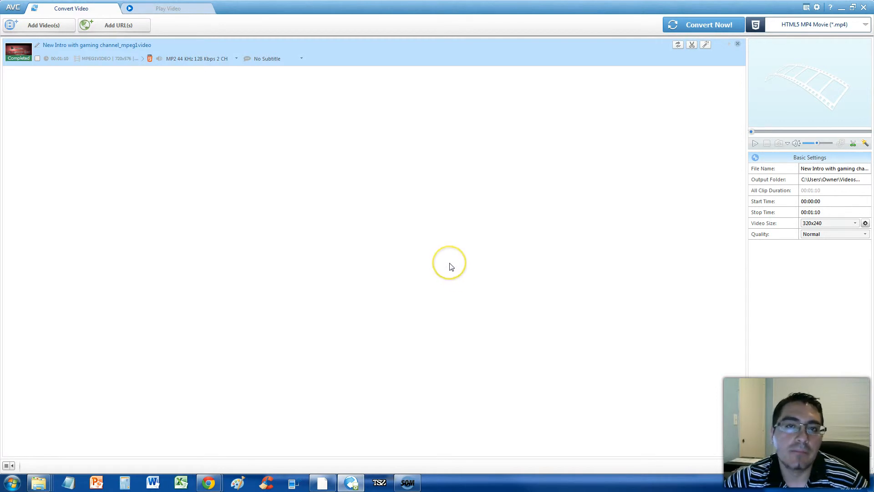
mouse_move(473, 215)
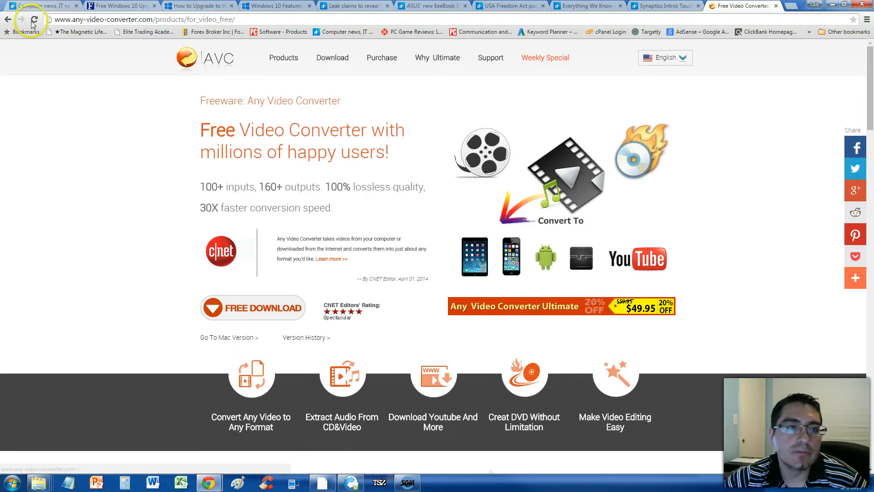
left_click(6, 19)
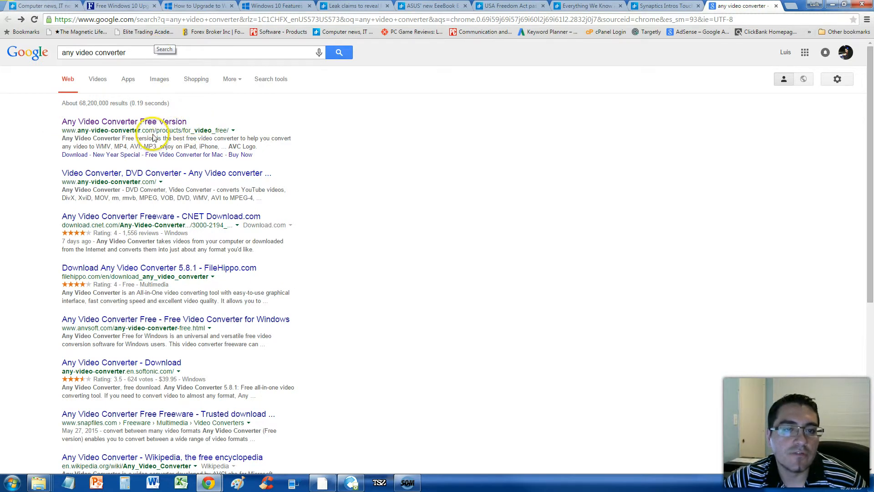
left_click(125, 121)
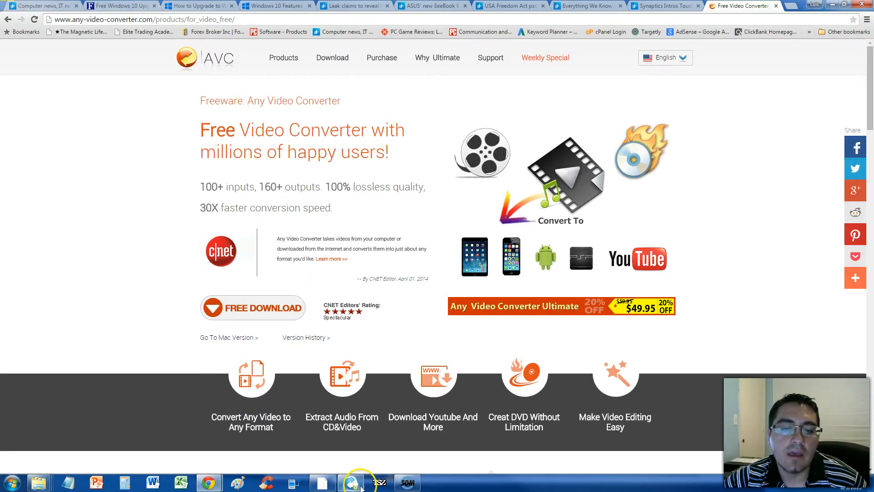
left_click(350, 483)
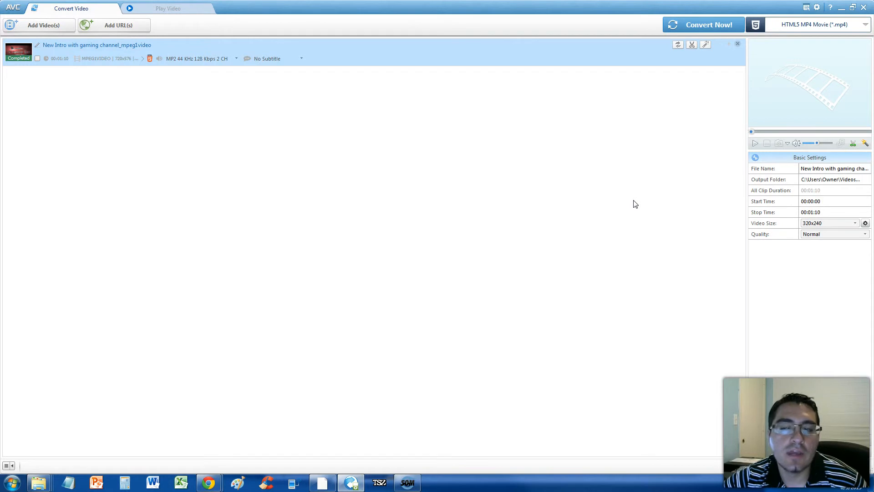
left_click(420, 277)
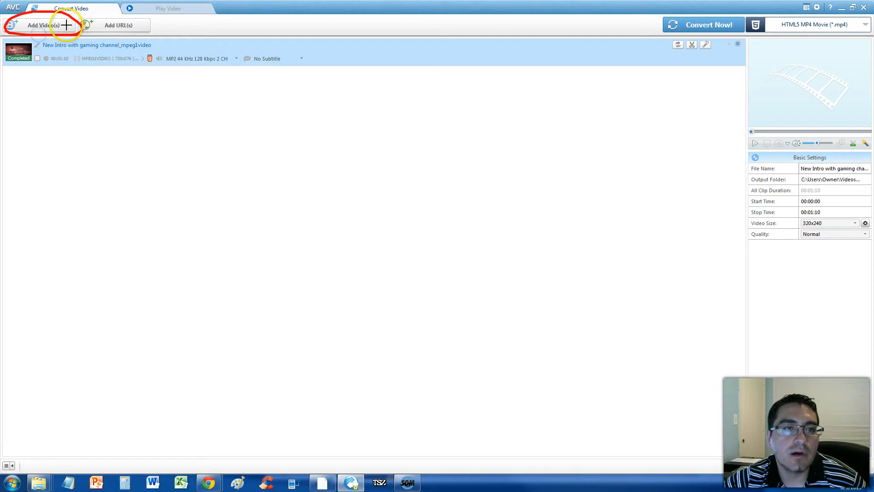
left_click(43, 25)
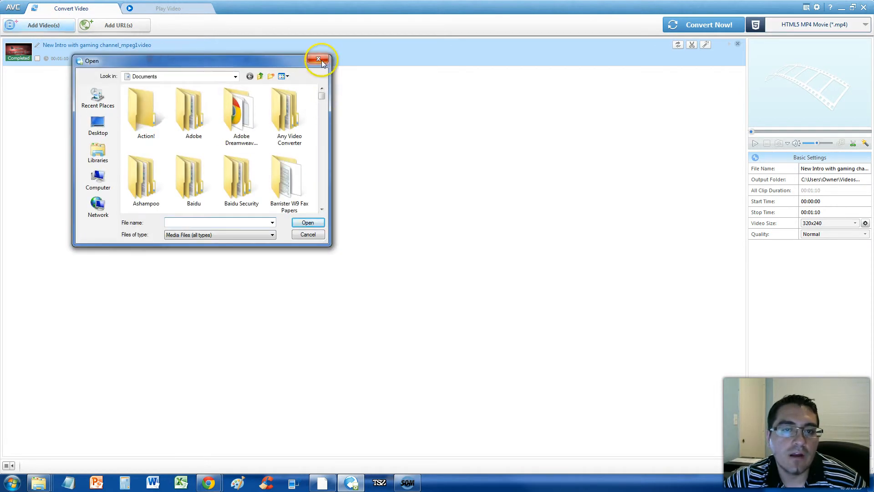
left_click(319, 60)
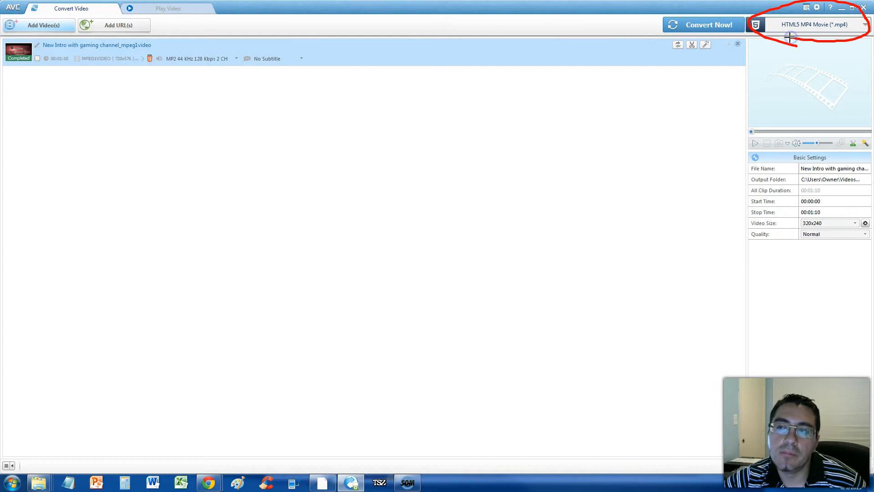
Choose HTML5 MP4 Movie (*.mp4) from the HTML5 category as the output profile.
left_click(866, 24)
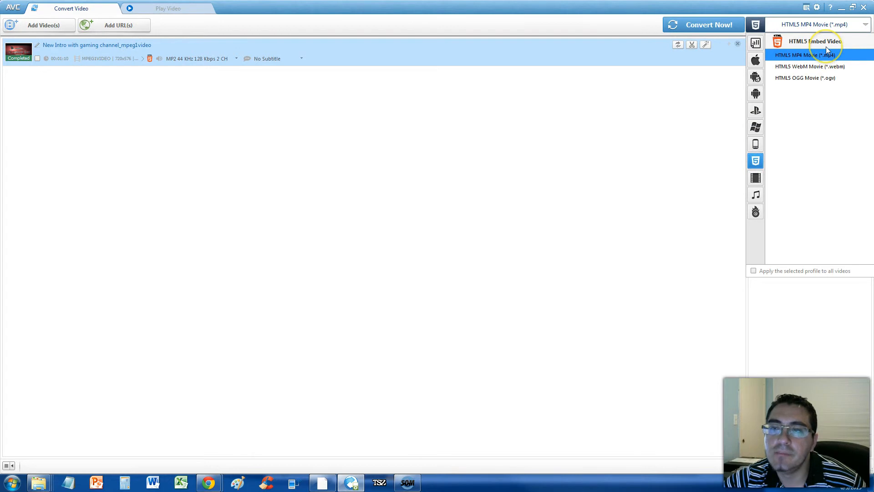
mouse_move(845, 59)
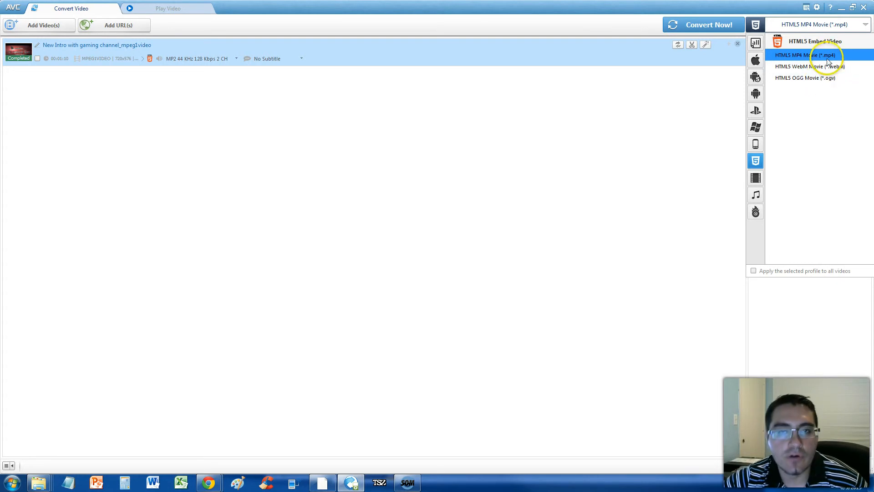
left_click(804, 55)
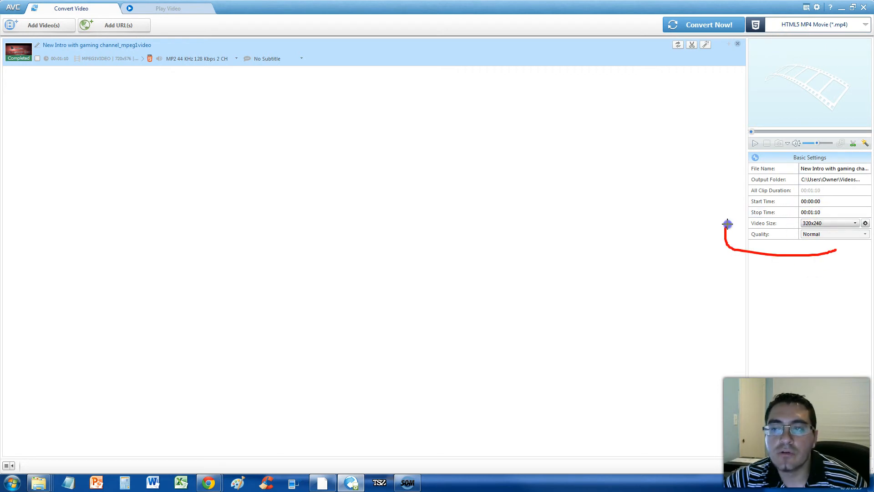
Set the output Video Size to 1920x1080 in Basic Settings, keeping High quality.
left_click(856, 223)
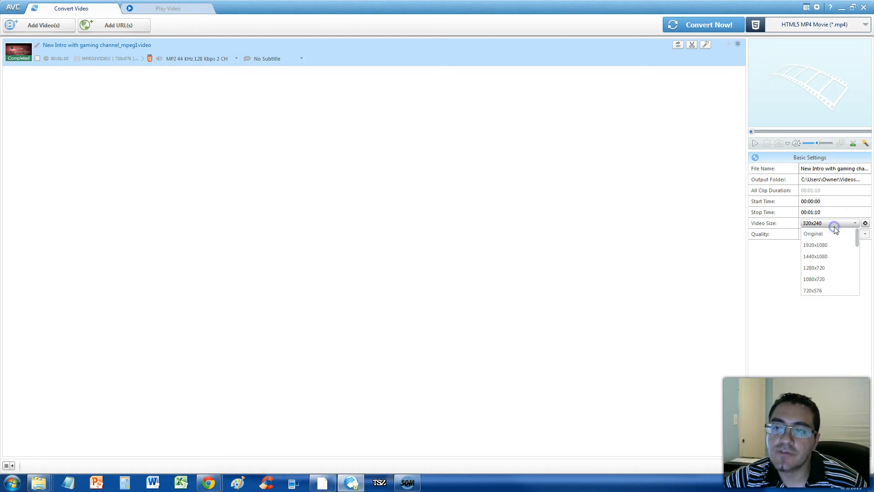
left_click(836, 234)
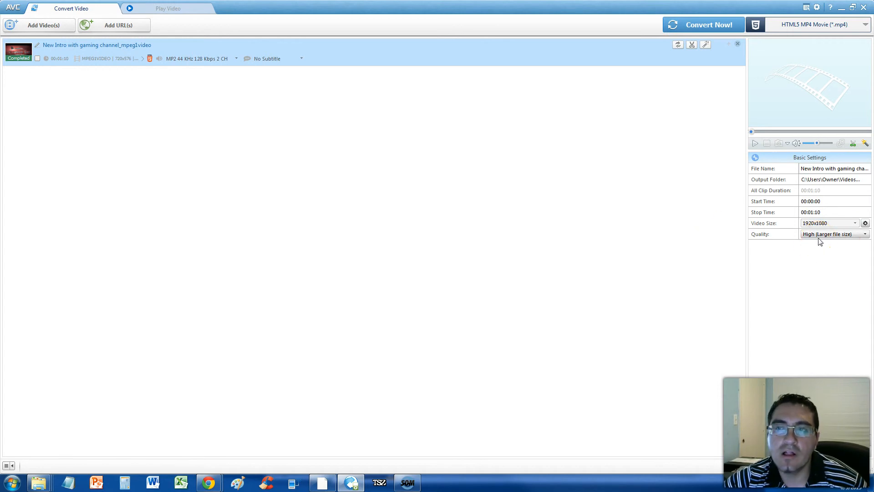
left_click(855, 224)
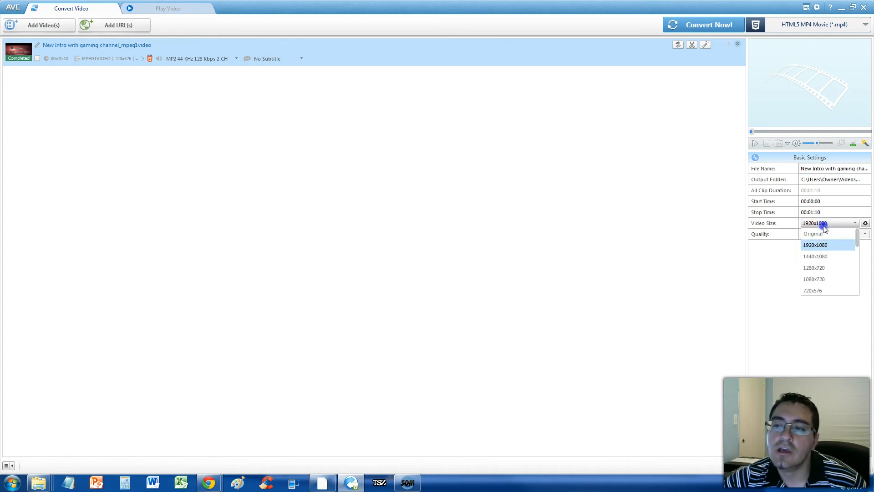
left_click(814, 245)
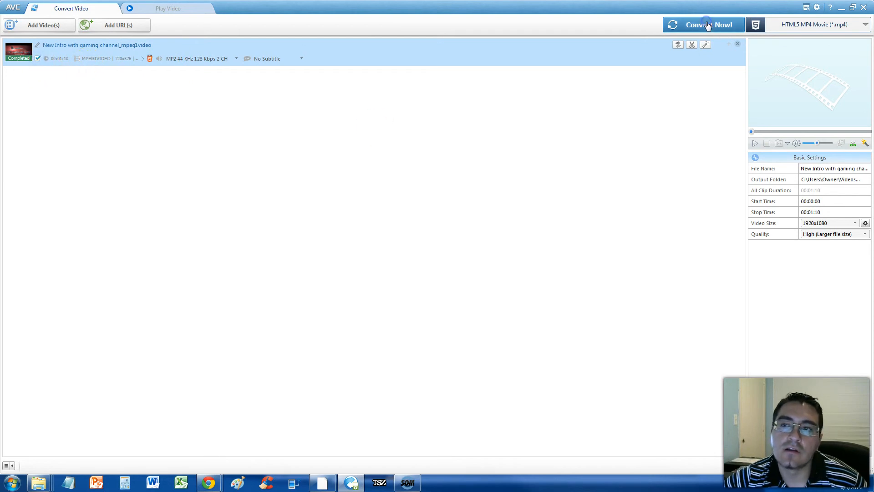
left_click(704, 25)
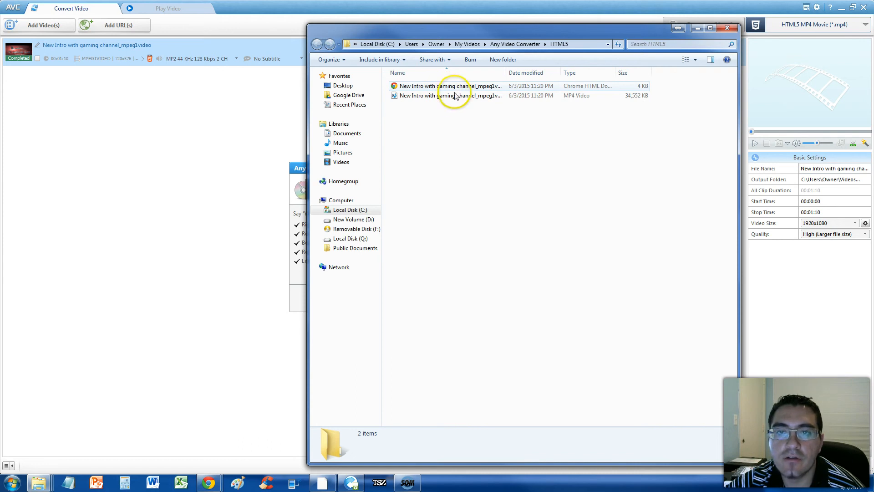
mouse_move(428, 97)
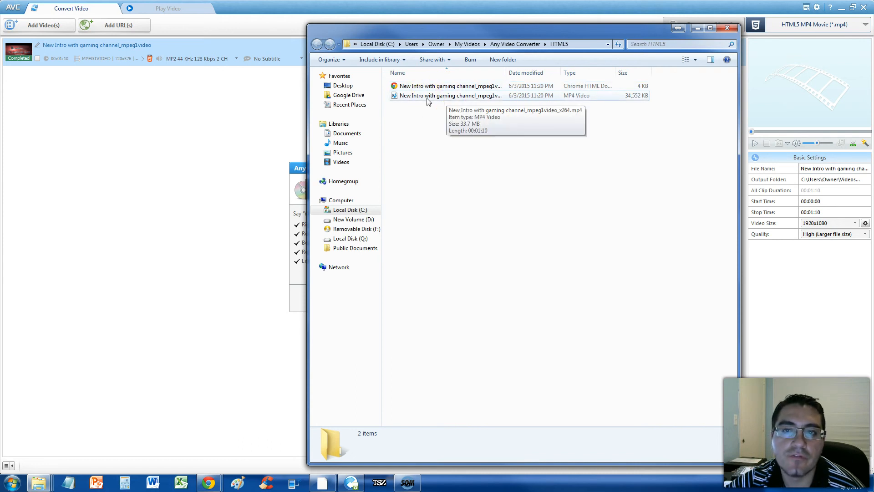
Play the converted MP4 from the HTML5 folder and enlarge Windows Media Player.
right_click(449, 96)
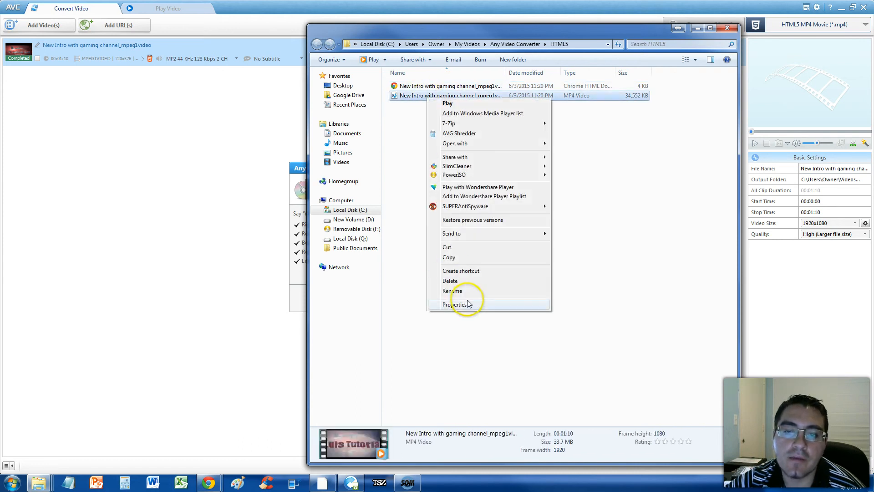
left_click(458, 305)
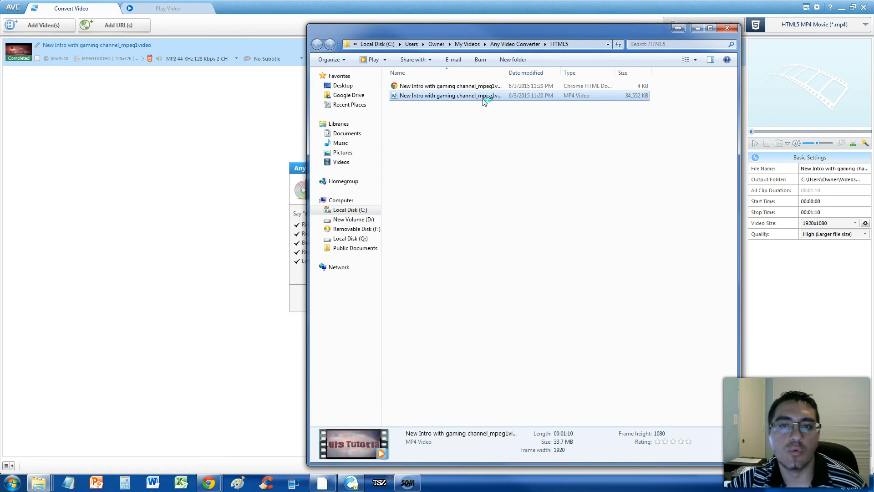
double_click(452, 96)
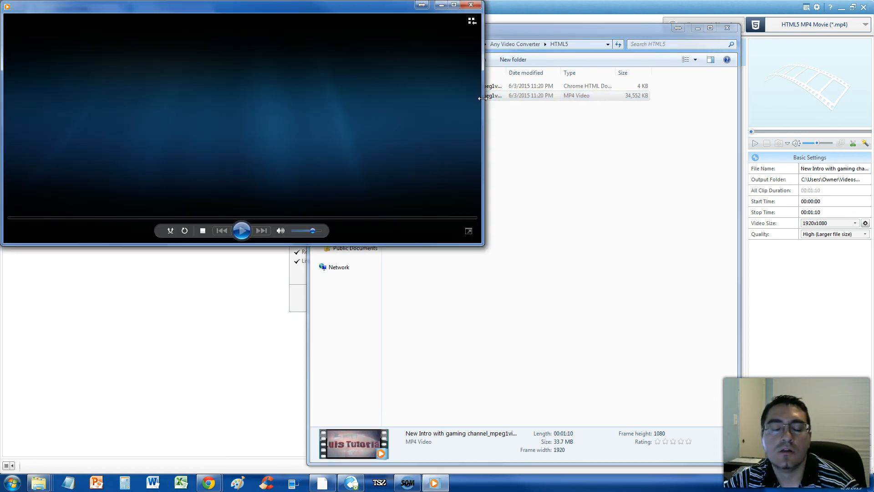
left_click(242, 231)
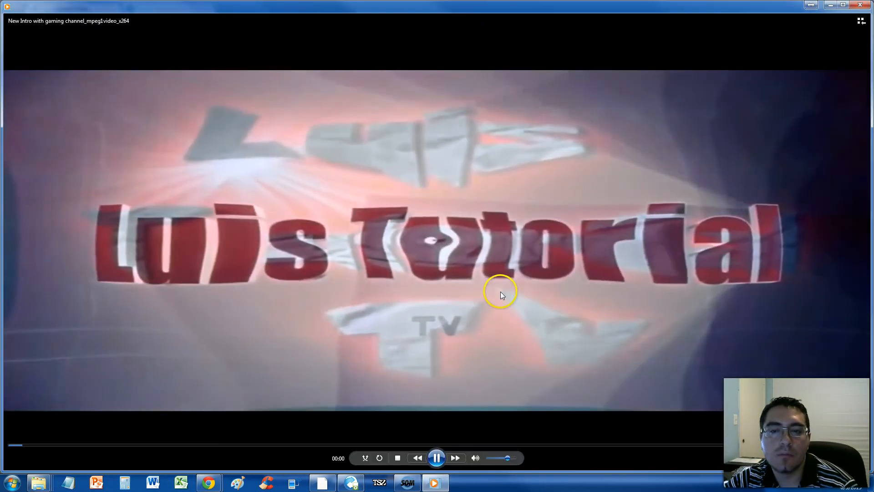